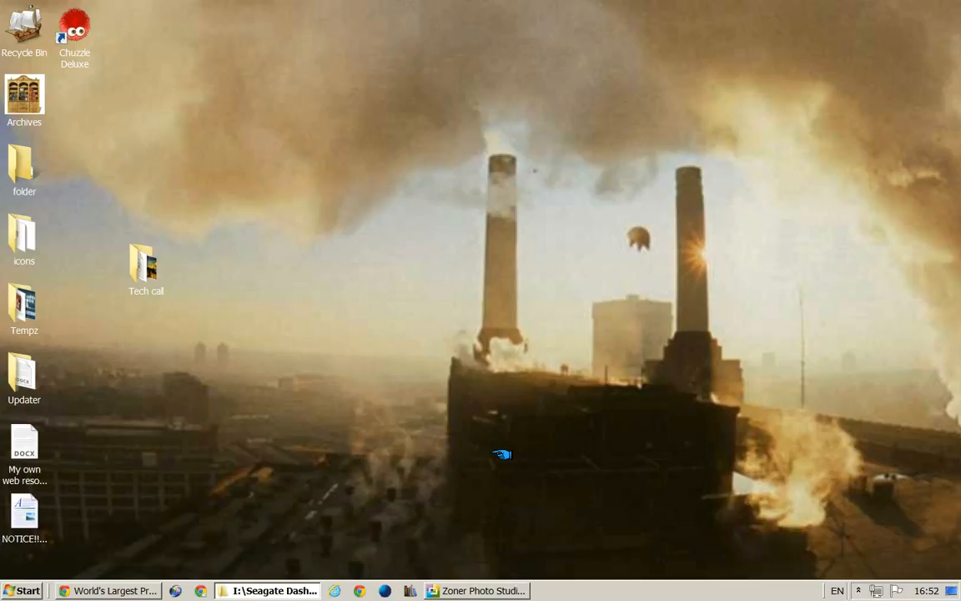
Close the keys.png keyboard diagram in Zoner Photo Studio, returning to the desktop
{"action": "right_click", "coordinate": [501, 454]}
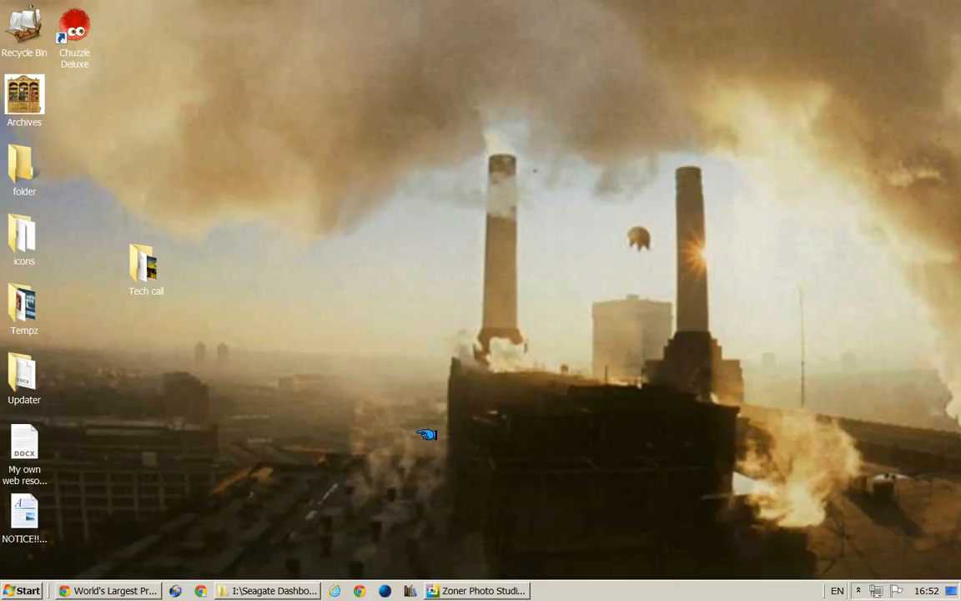
{"action": "mouse_move", "coordinate": [436, 415]}
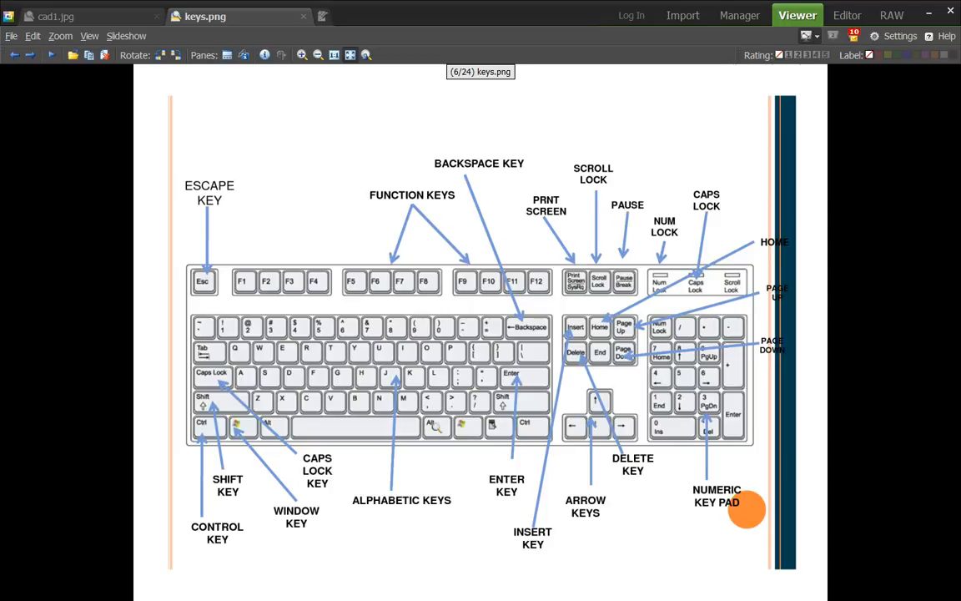
{"action": "mouse_move", "coordinate": [311, 533]}
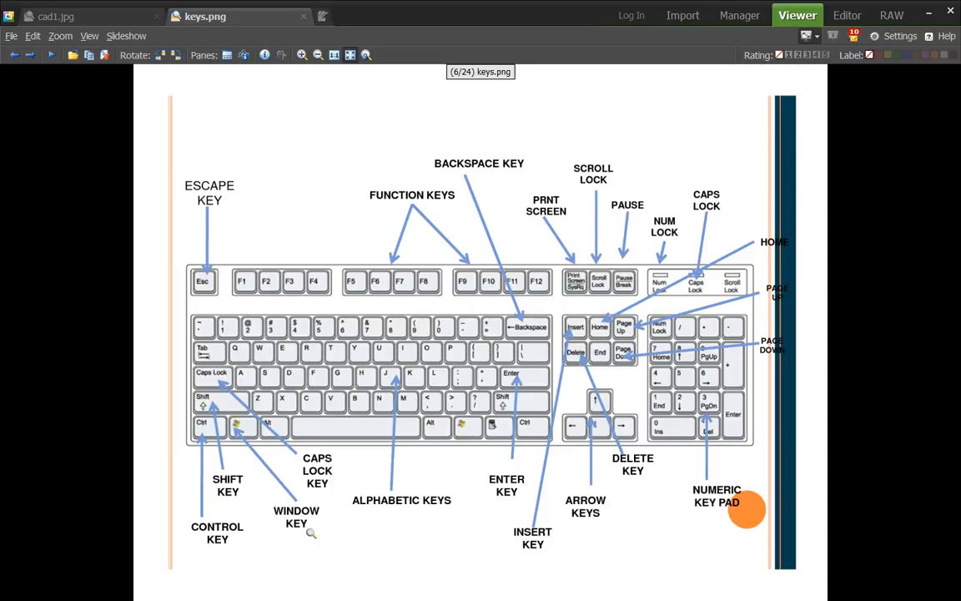
{"action": "mouse_move", "coordinate": [252, 429]}
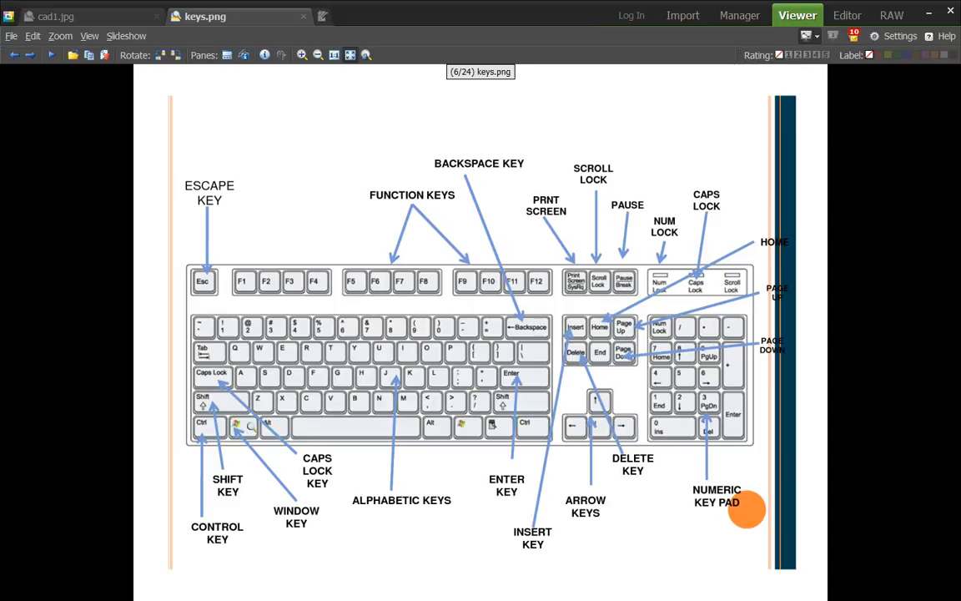
{"action": "mouse_move", "coordinate": [499, 424]}
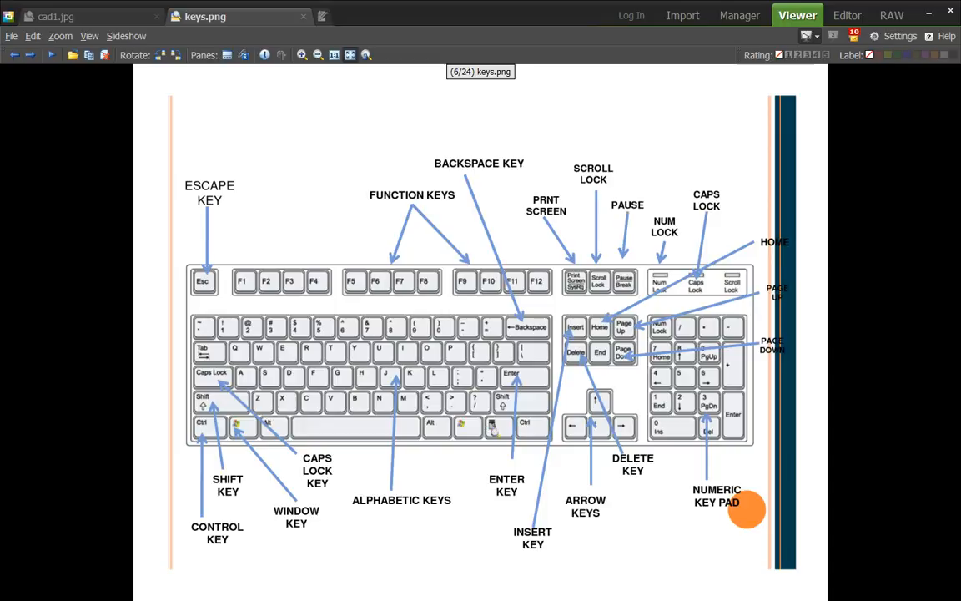
{"action": "mouse_move", "coordinate": [470, 430]}
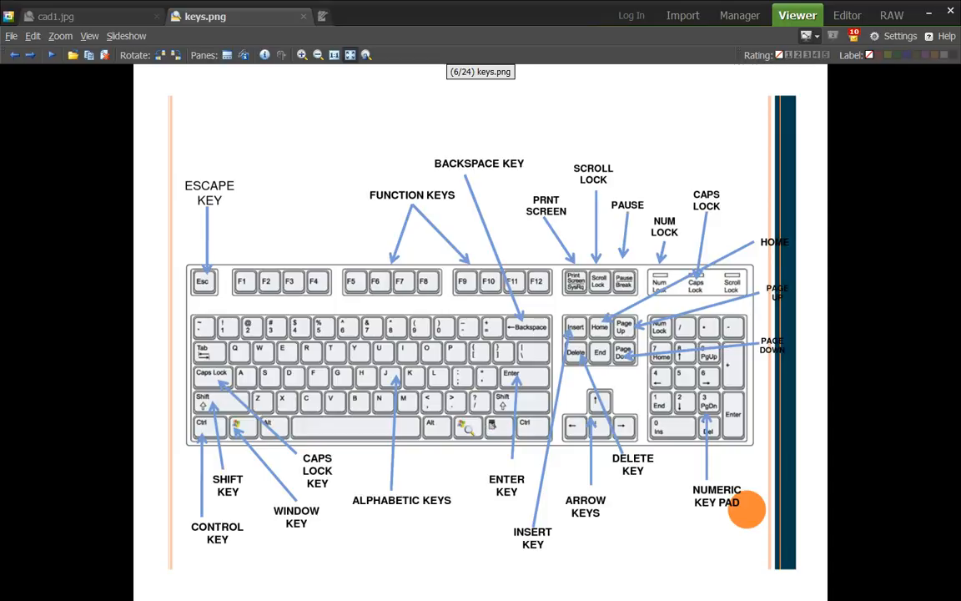
{"action": "mouse_move", "coordinate": [262, 434]}
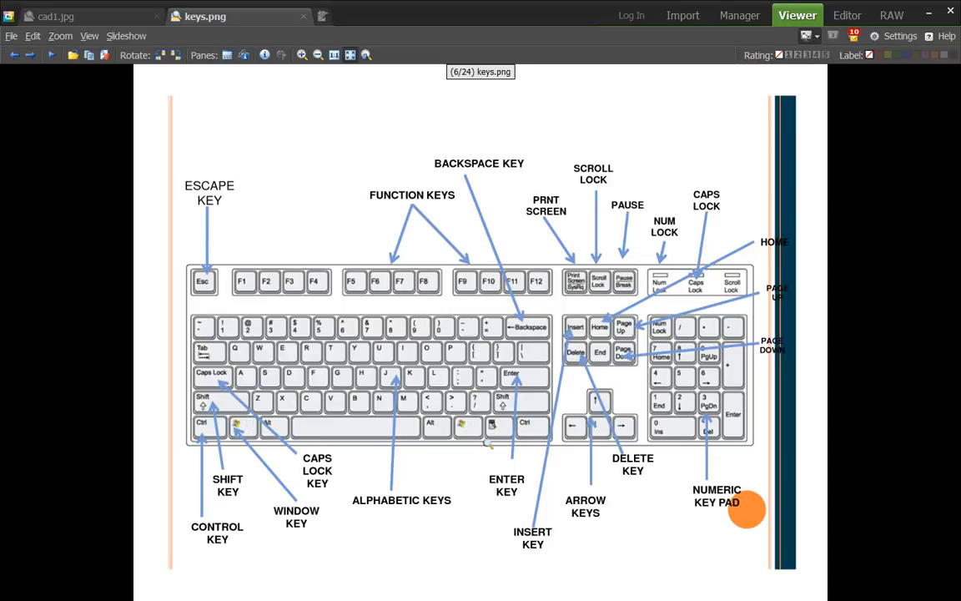
{"action": "left_click", "coordinate": [58, 16]}
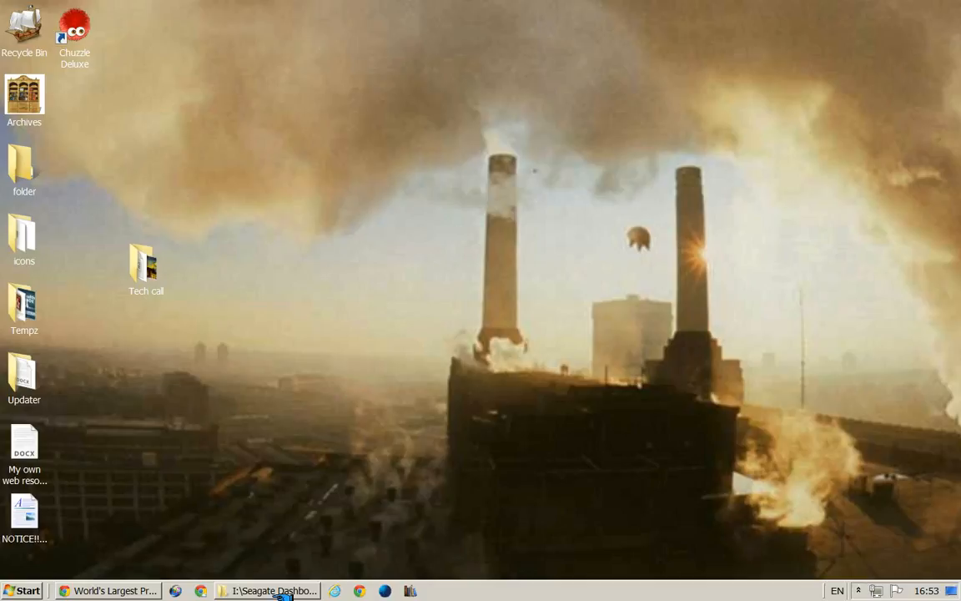
{"action": "left_click", "coordinate": [266, 591]}
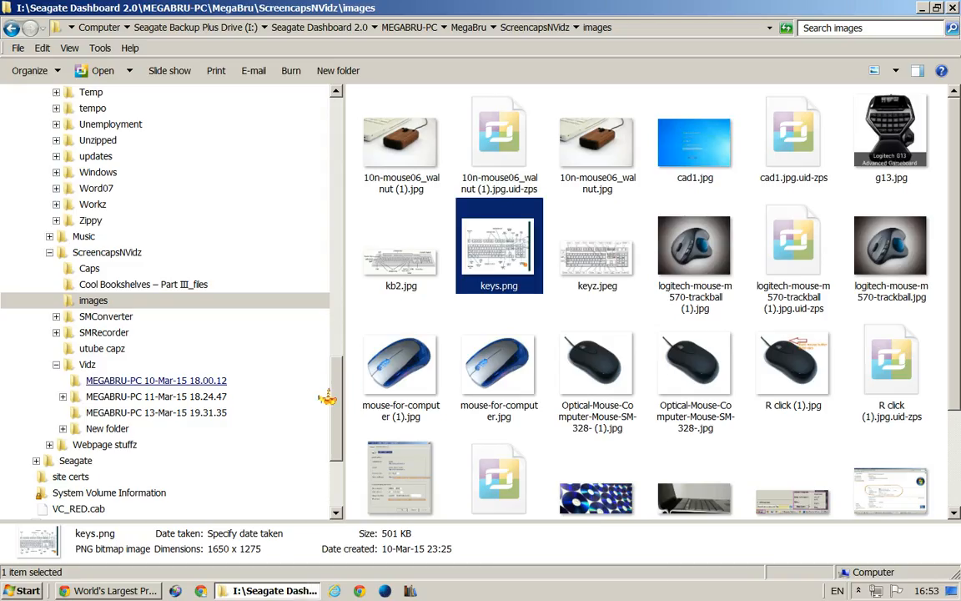
{"action": "right_click", "coordinate": [498, 244]}
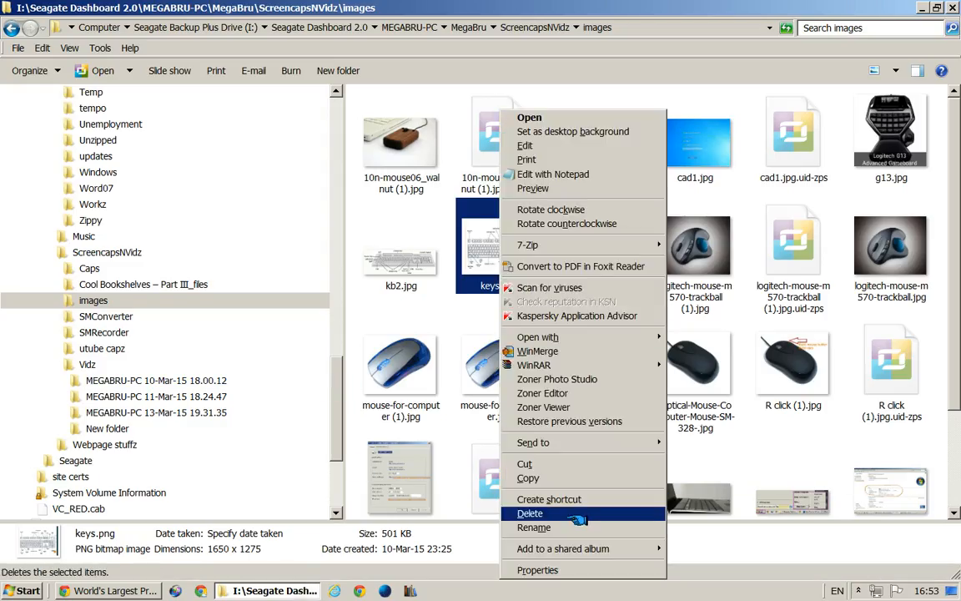
{"action": "mouse_move", "coordinate": [528, 477]}
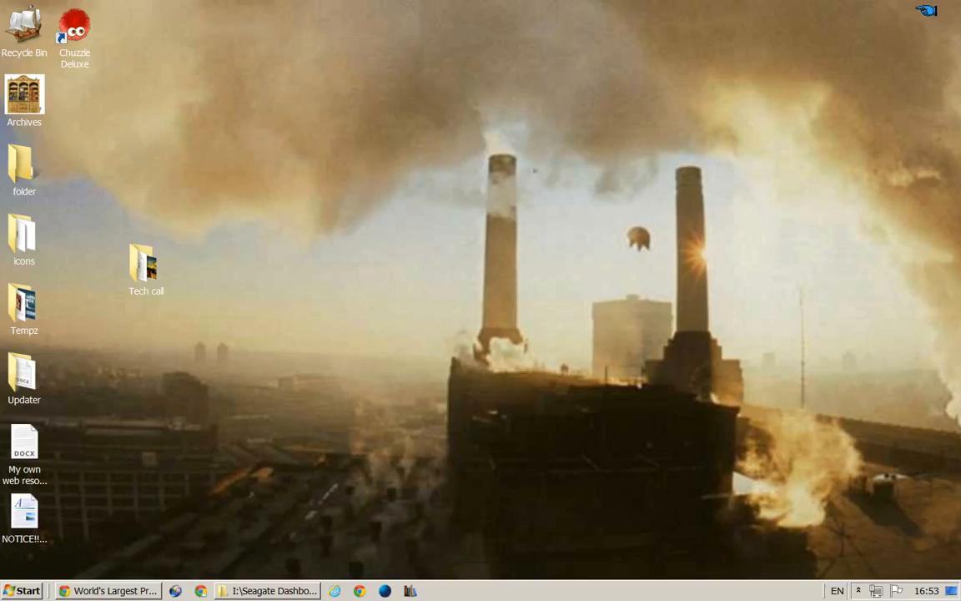
{"action": "mouse_move", "coordinate": [556, 383]}
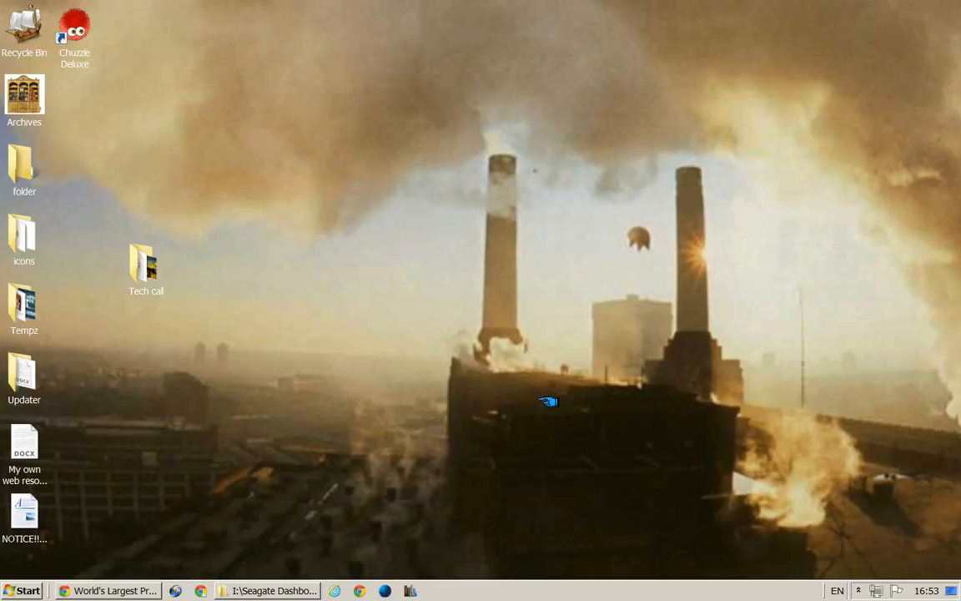
{"action": "mouse_move", "coordinate": [177, 549]}
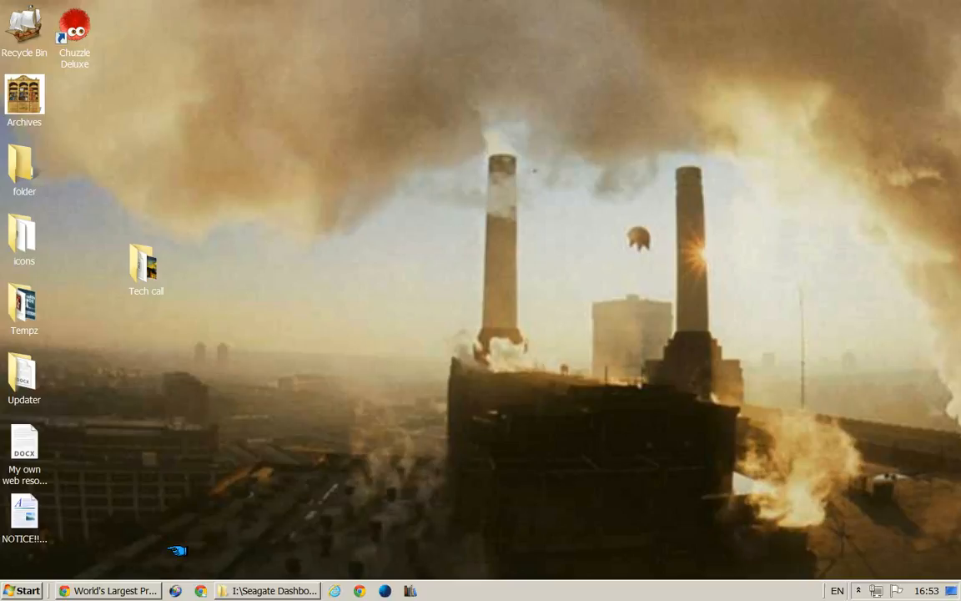
{"action": "mouse_move", "coordinate": [160, 540]}
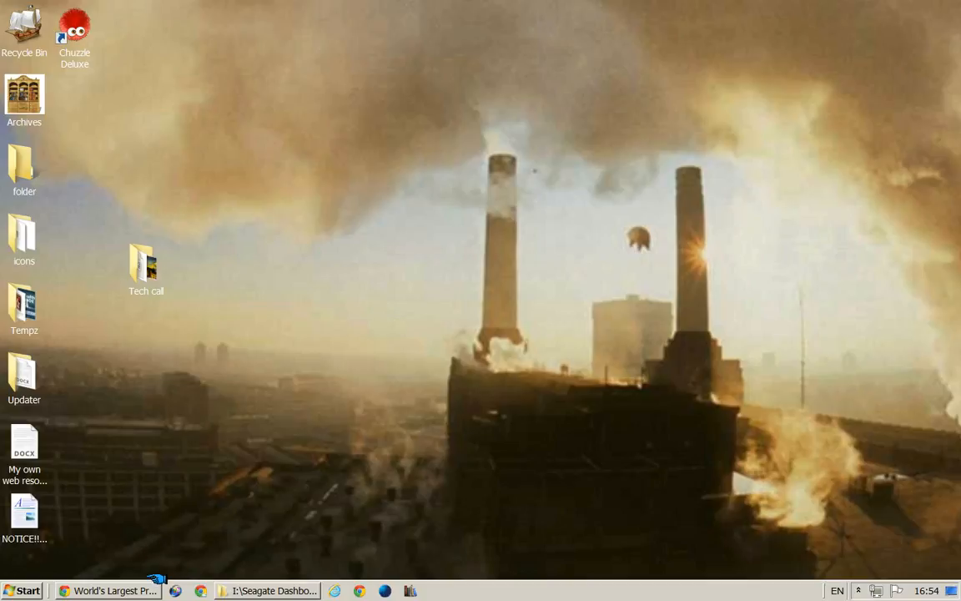
{"action": "mouse_move", "coordinate": [185, 501]}
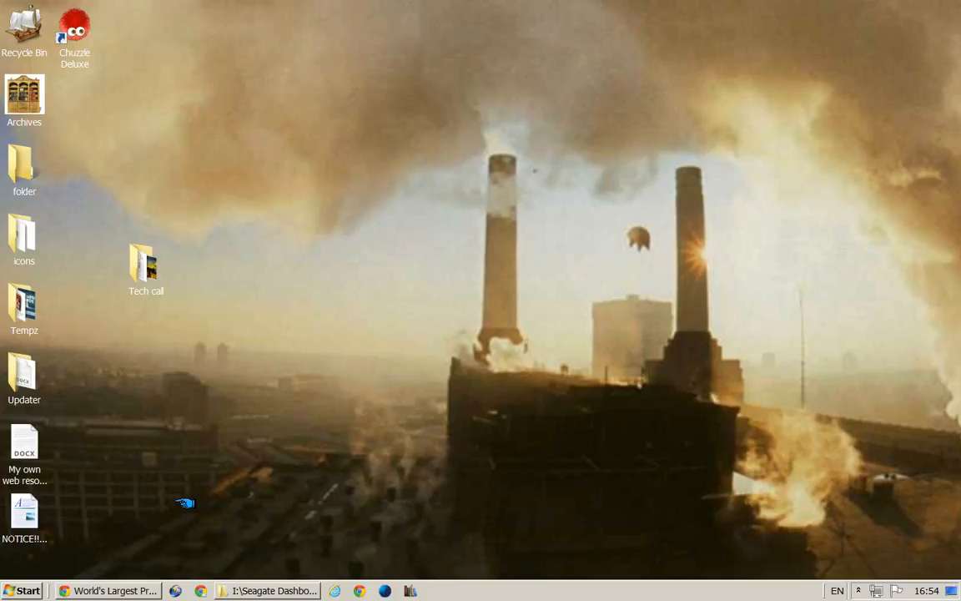
{"action": "mouse_move", "coordinate": [244, 485]}
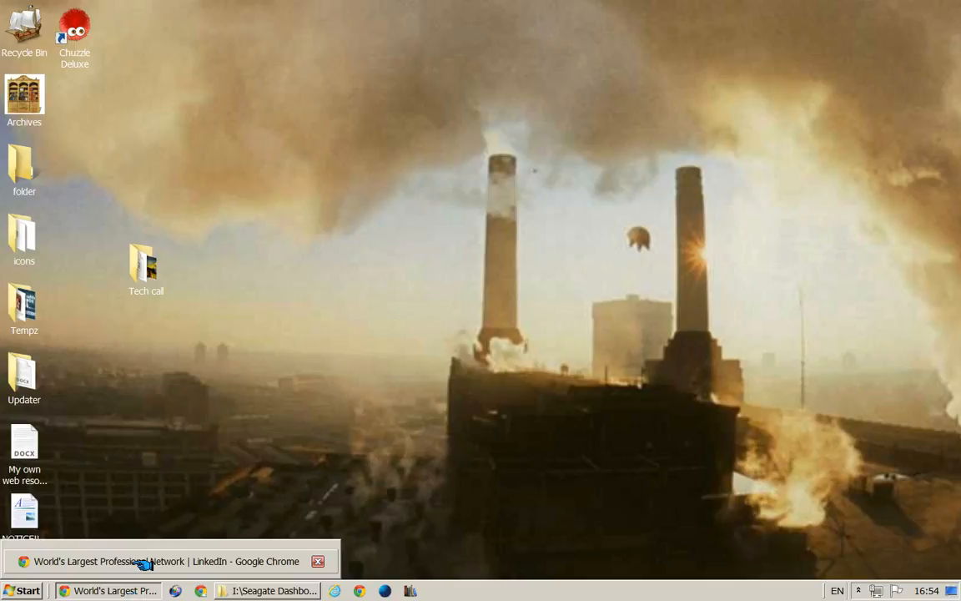
Minimize the open windows, preview Chrome on the taskbar, and open the Start menu
{"action": "left_click", "coordinate": [318, 561]}
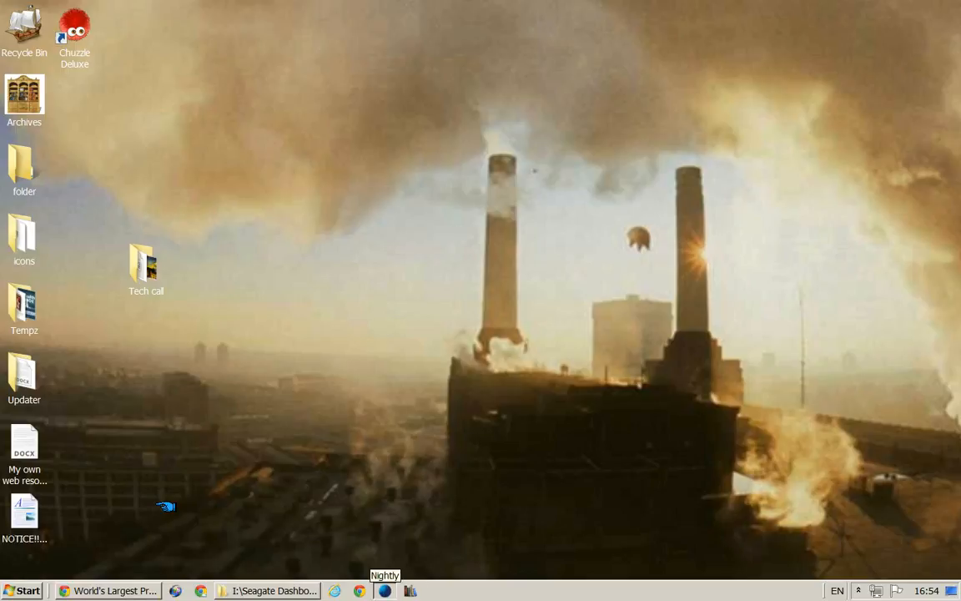
{"action": "mouse_move", "coordinate": [309, 534]}
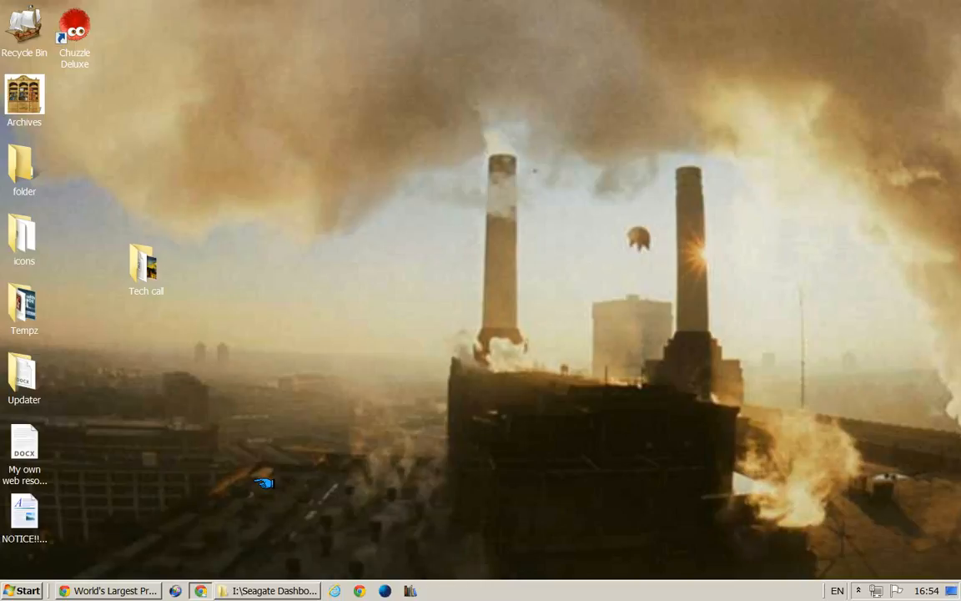
{"action": "left_click", "coordinate": [108, 589]}
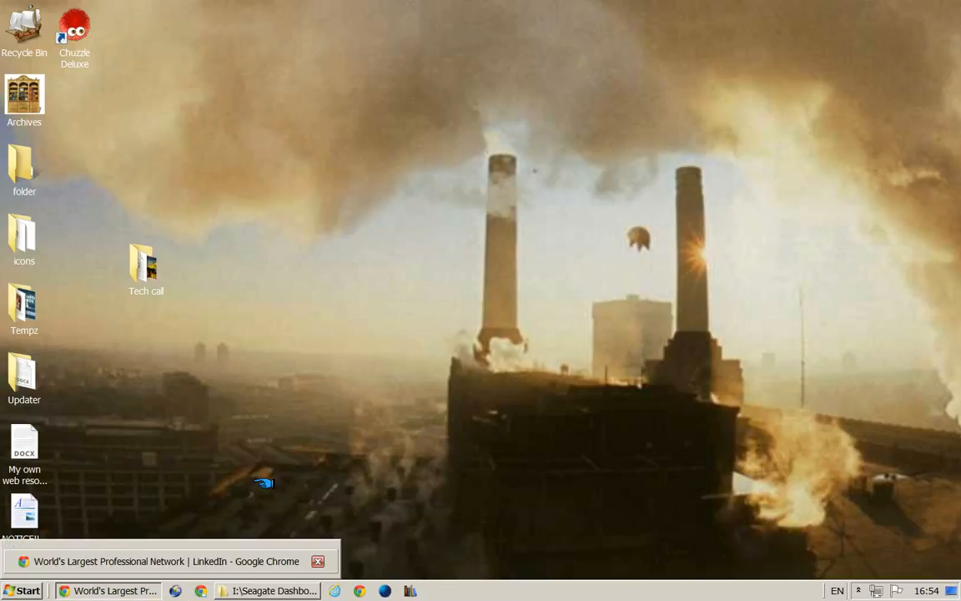
{"action": "left_click", "coordinate": [21, 590]}
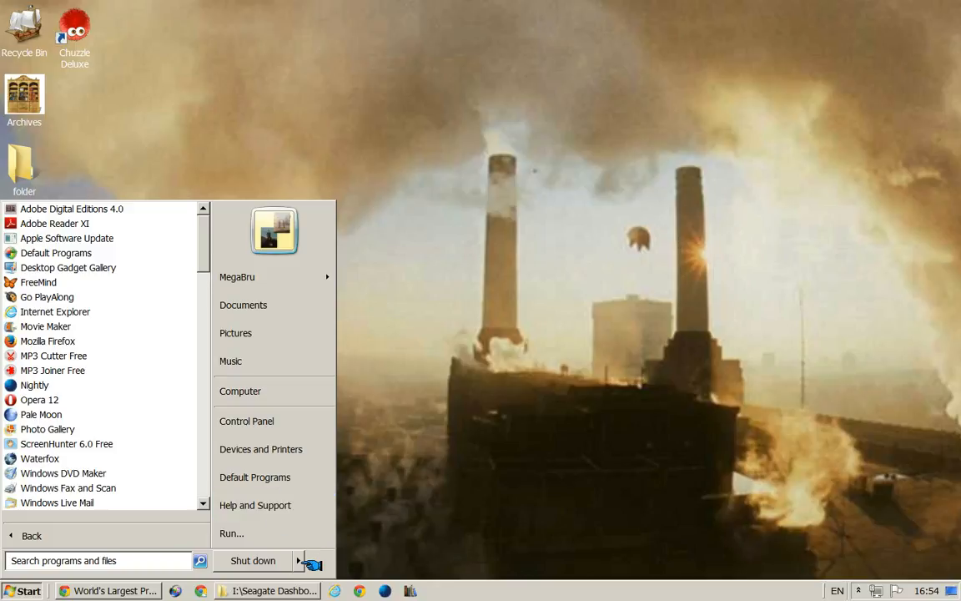
{"action": "mouse_move", "coordinate": [274, 276]}
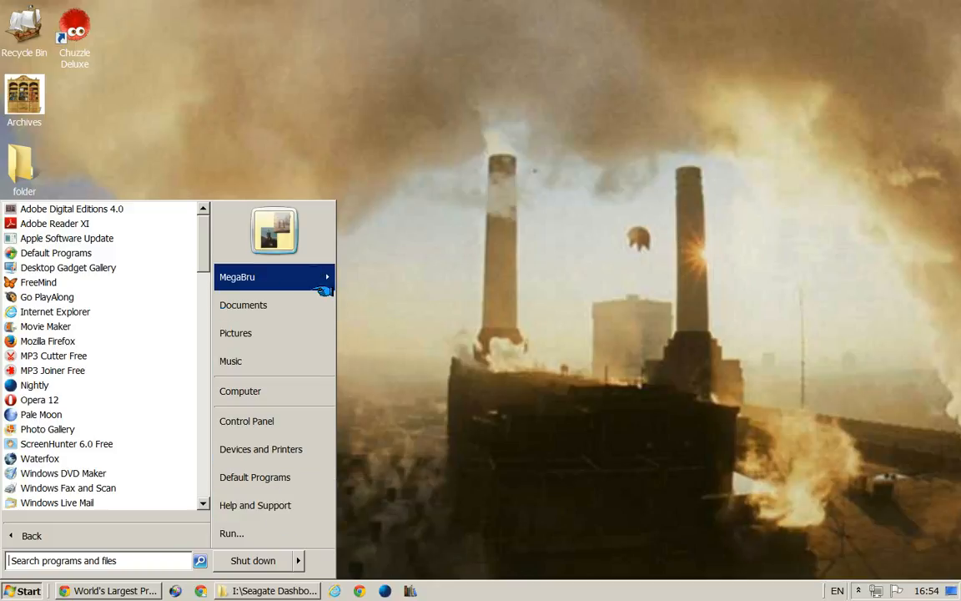
{"action": "mouse_move", "coordinate": [254, 477]}
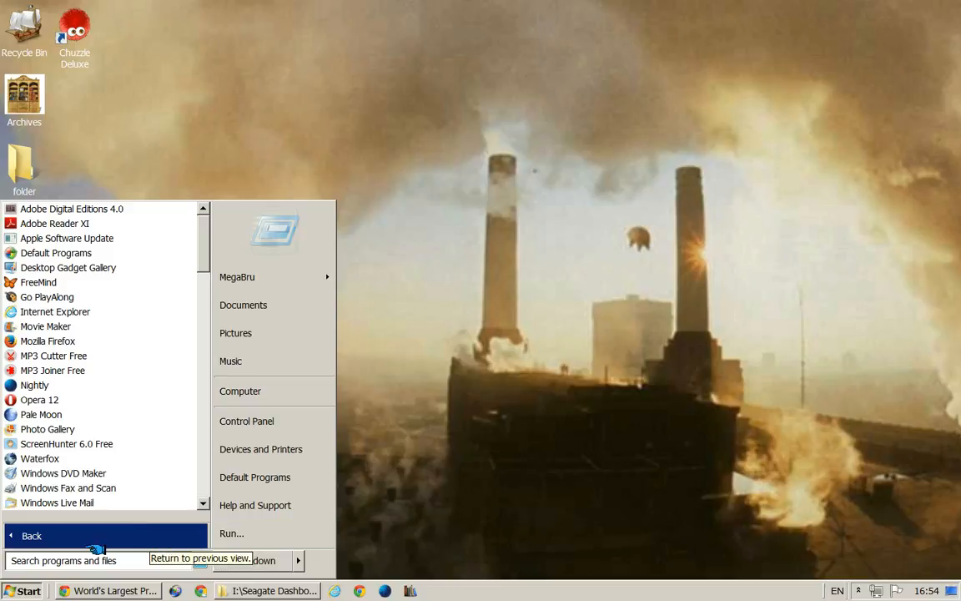
{"action": "left_click", "coordinate": [297, 560]}
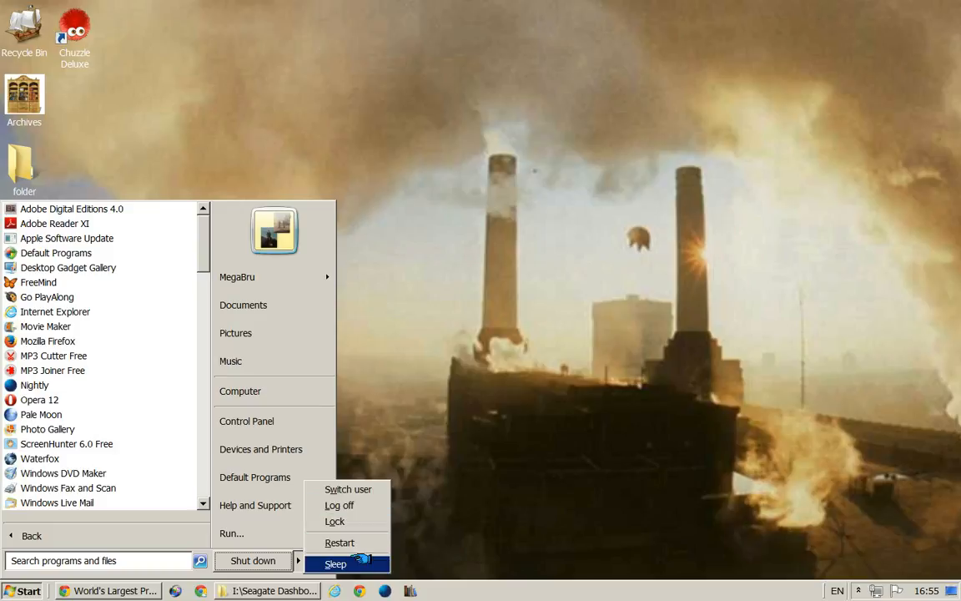
{"action": "mouse_move", "coordinate": [335, 521]}
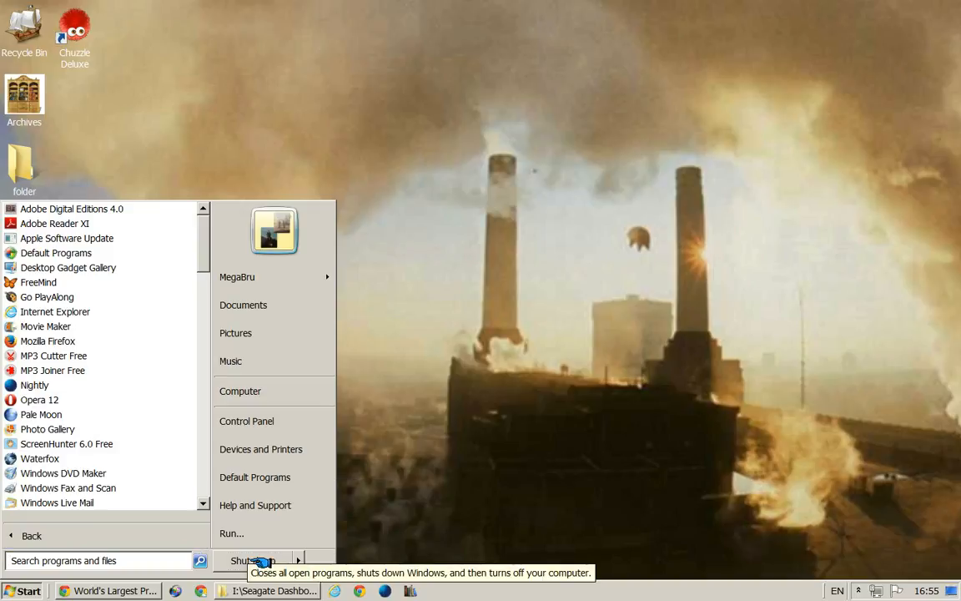
{"action": "left_click", "coordinate": [298, 559]}
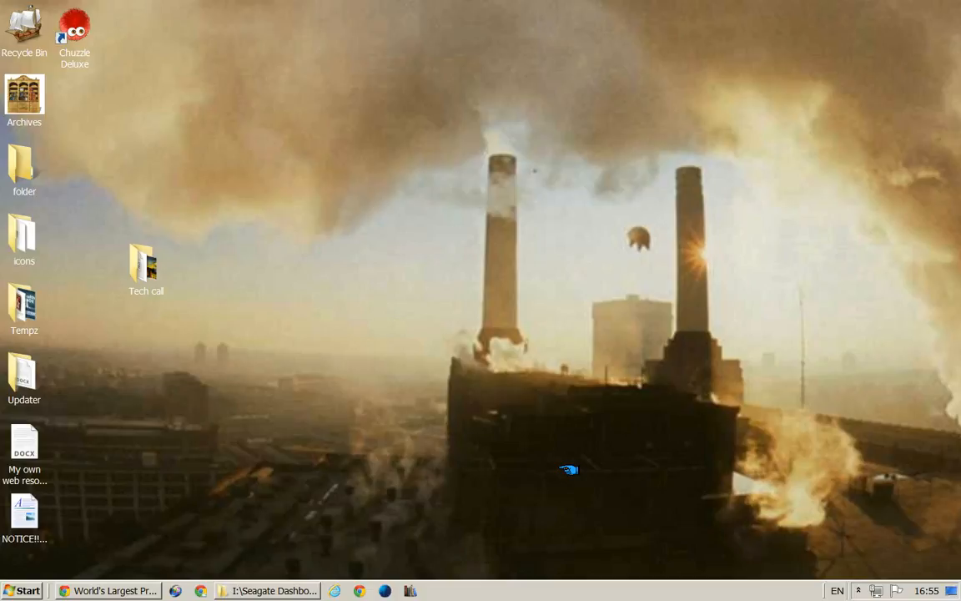
{"action": "mouse_move", "coordinate": [495, 482]}
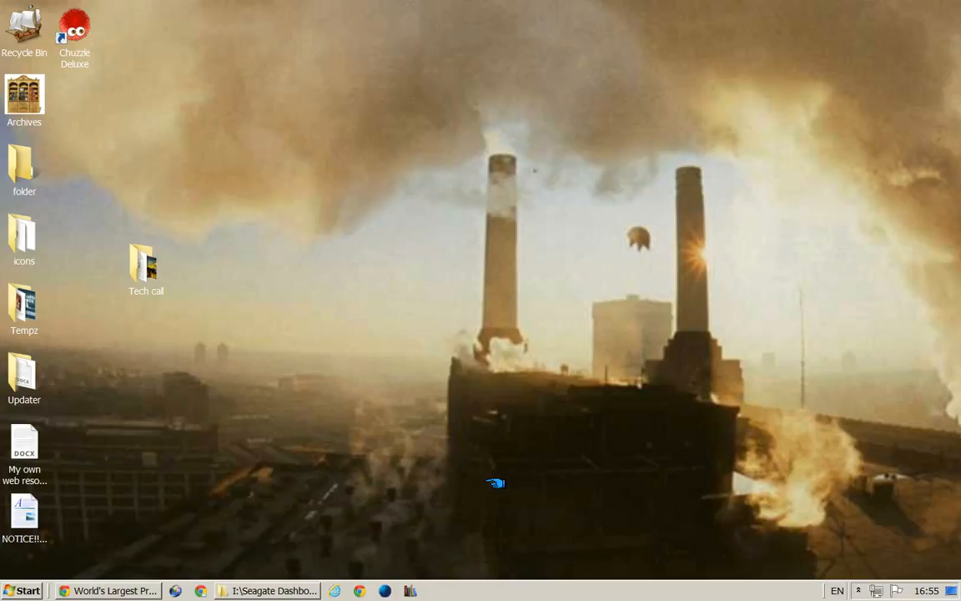
Open cad1.jpg from ScreencapsNVidz > images in Windows Explorer to view it
{"action": "left_click", "coordinate": [21, 590]}
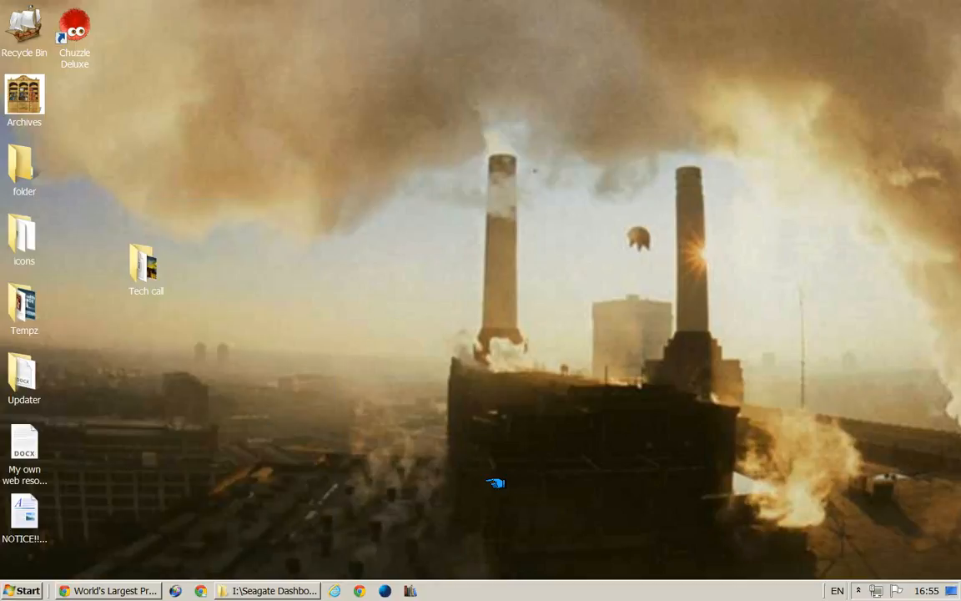
{"action": "left_click", "coordinate": [267, 590]}
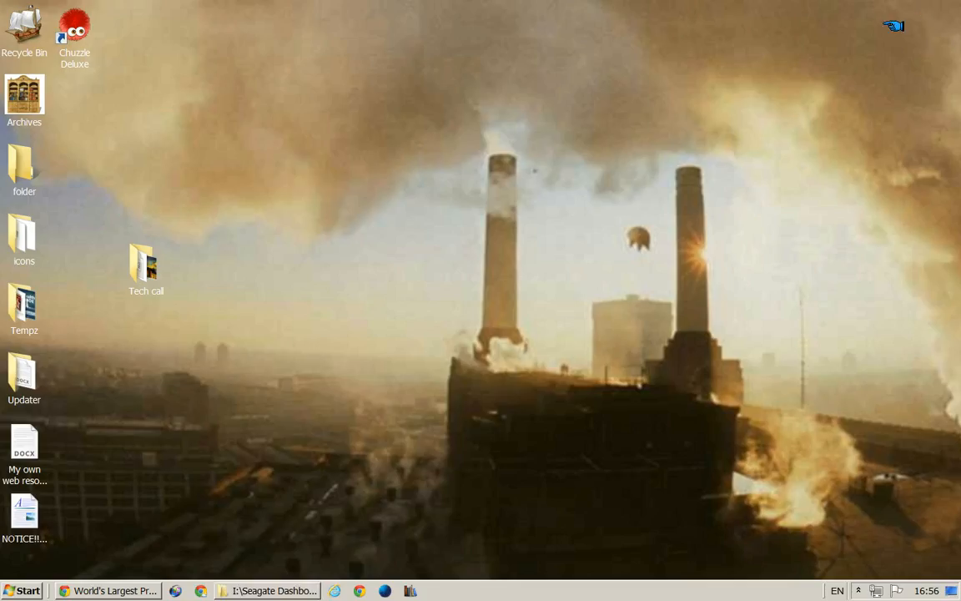
{"action": "mouse_move", "coordinate": [393, 349]}
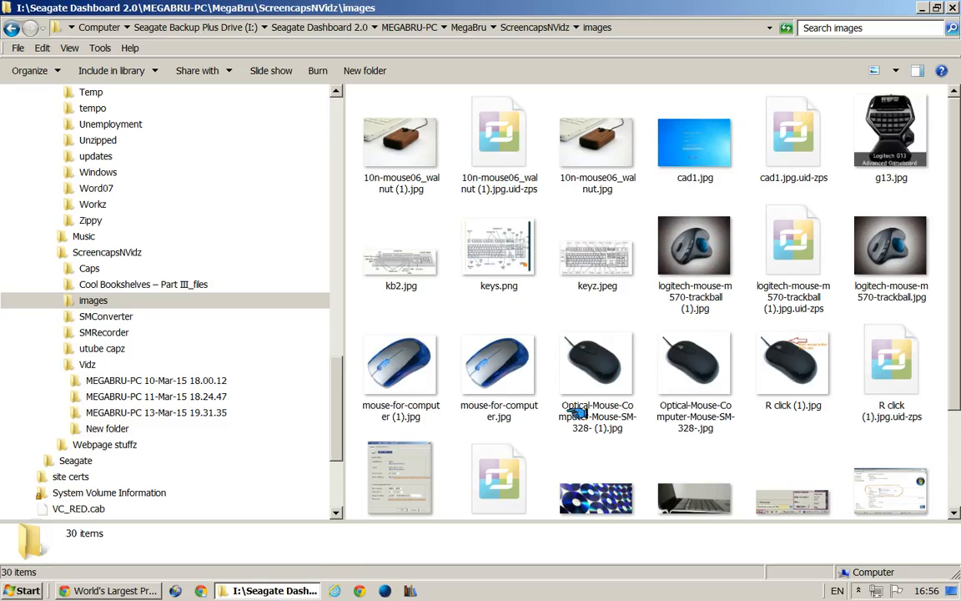
{"action": "left_click", "coordinate": [695, 137]}
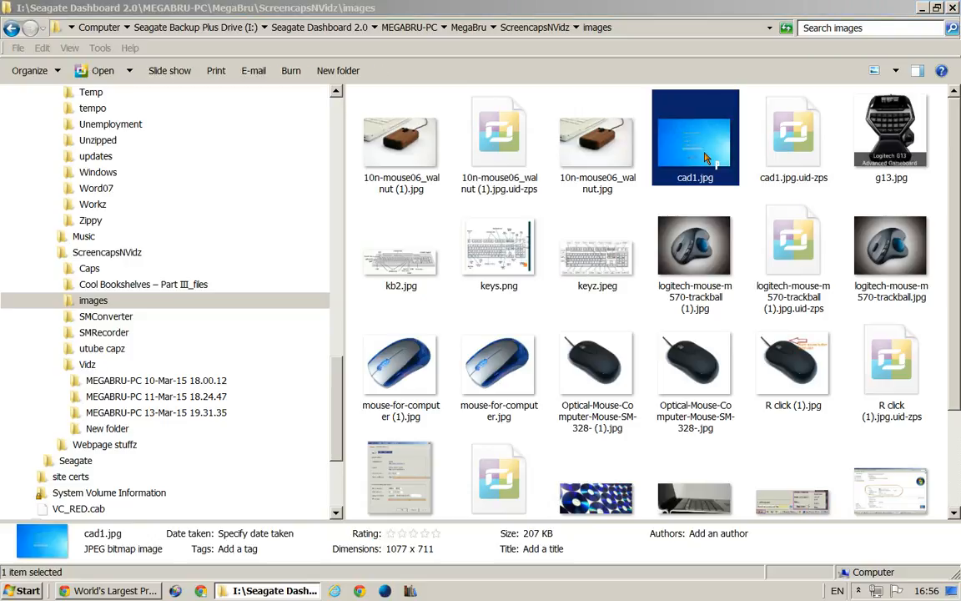
{"action": "double_click", "coordinate": [695, 138]}
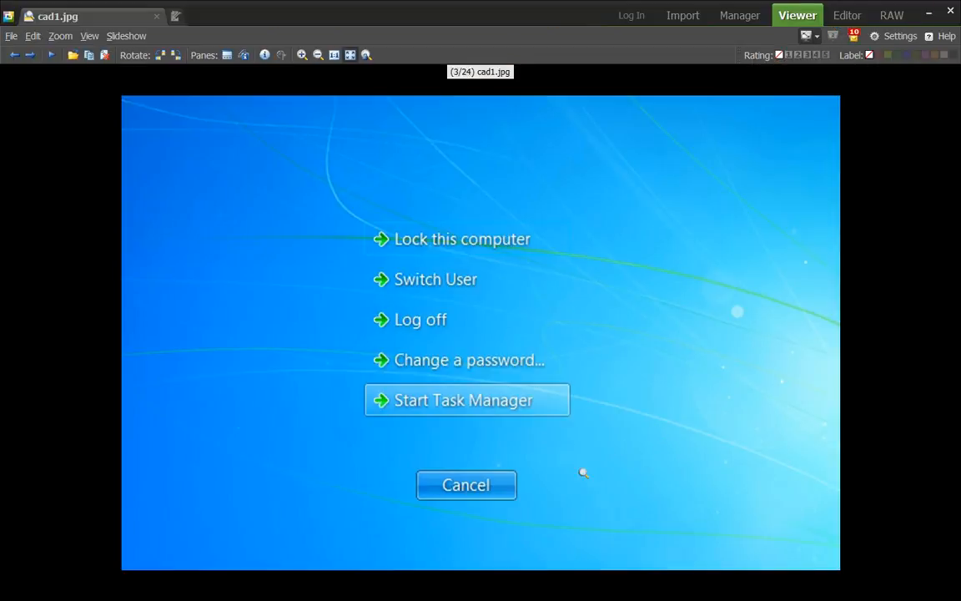
{"action": "mouse_move", "coordinate": [584, 474]}
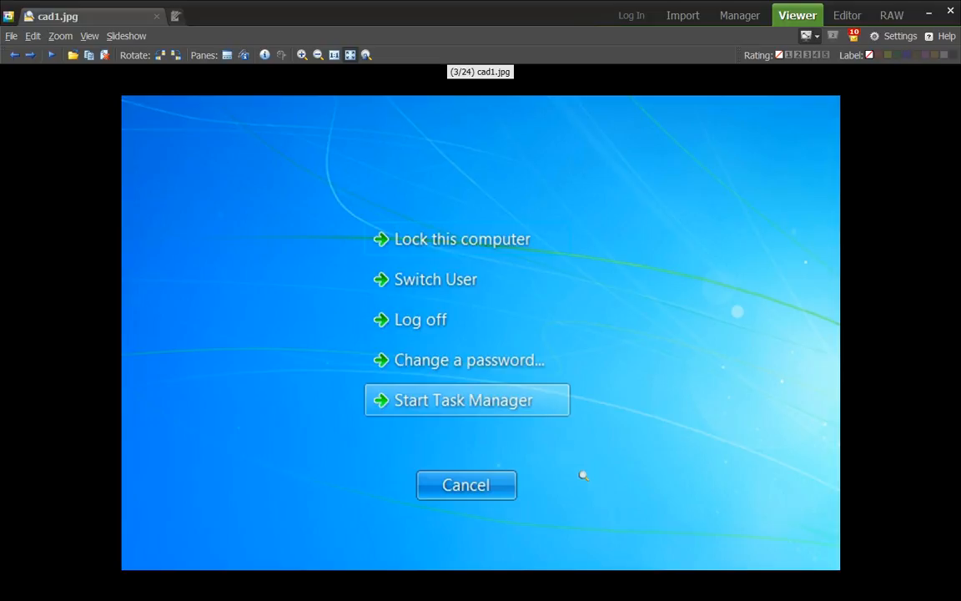
{"action": "mouse_move", "coordinate": [685, 393]}
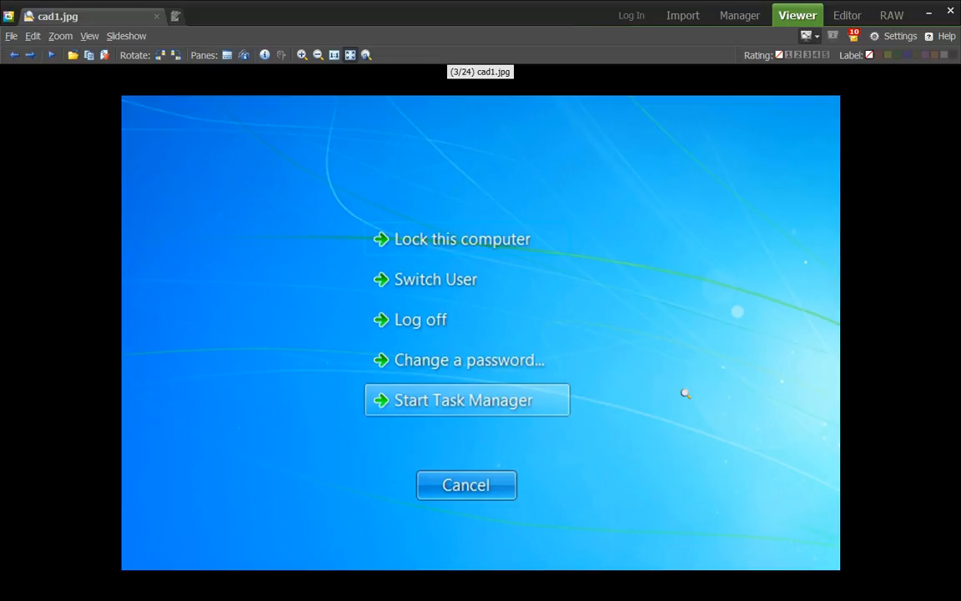
{"action": "mouse_move", "coordinate": [693, 395]}
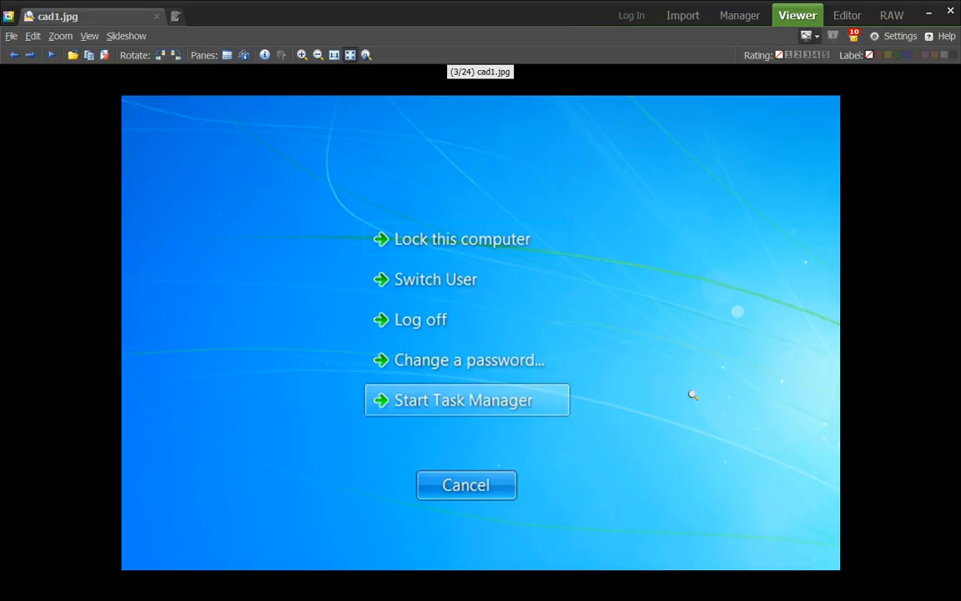
{"action": "mouse_move", "coordinate": [682, 398]}
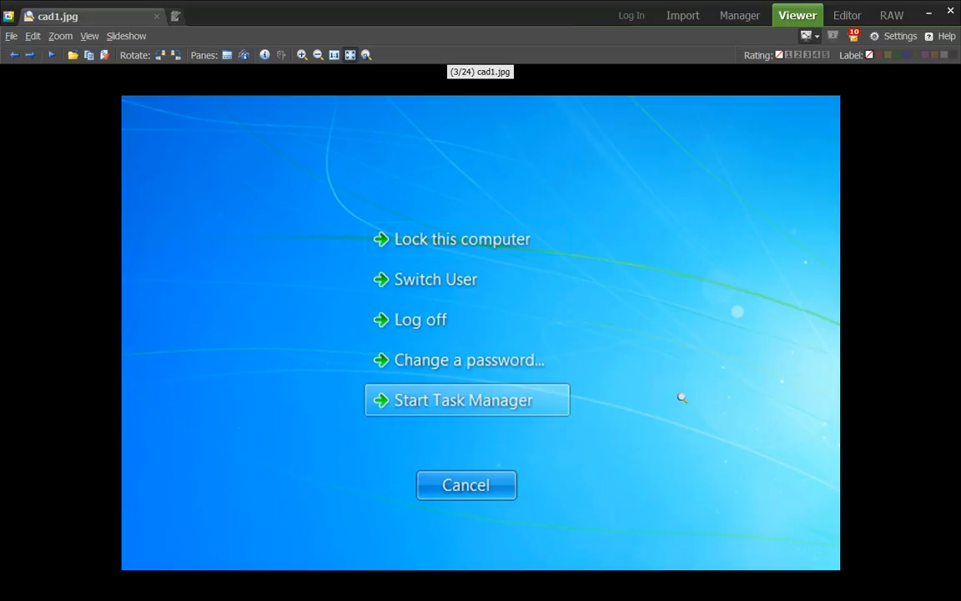
{"action": "mouse_move", "coordinate": [480, 400]}
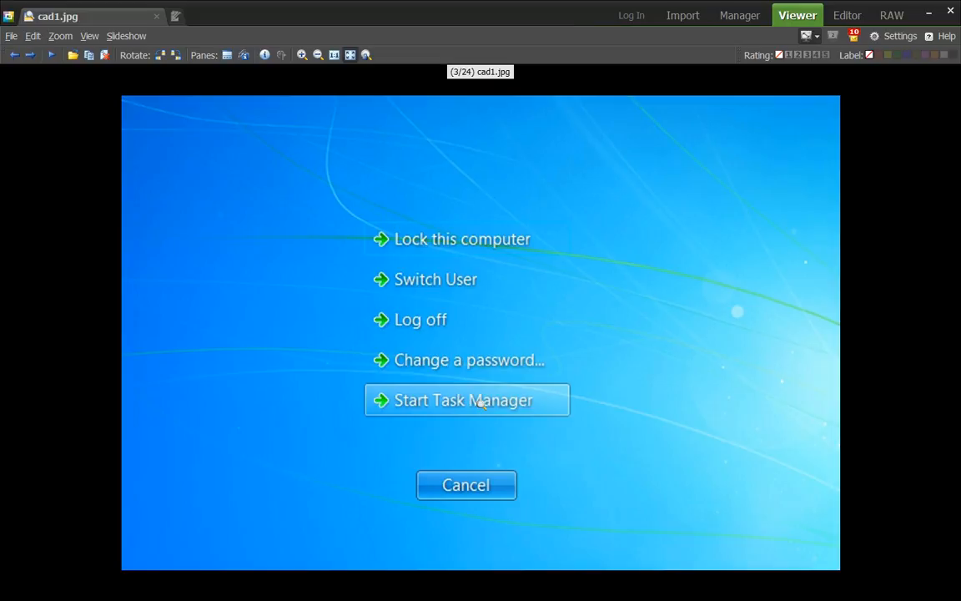